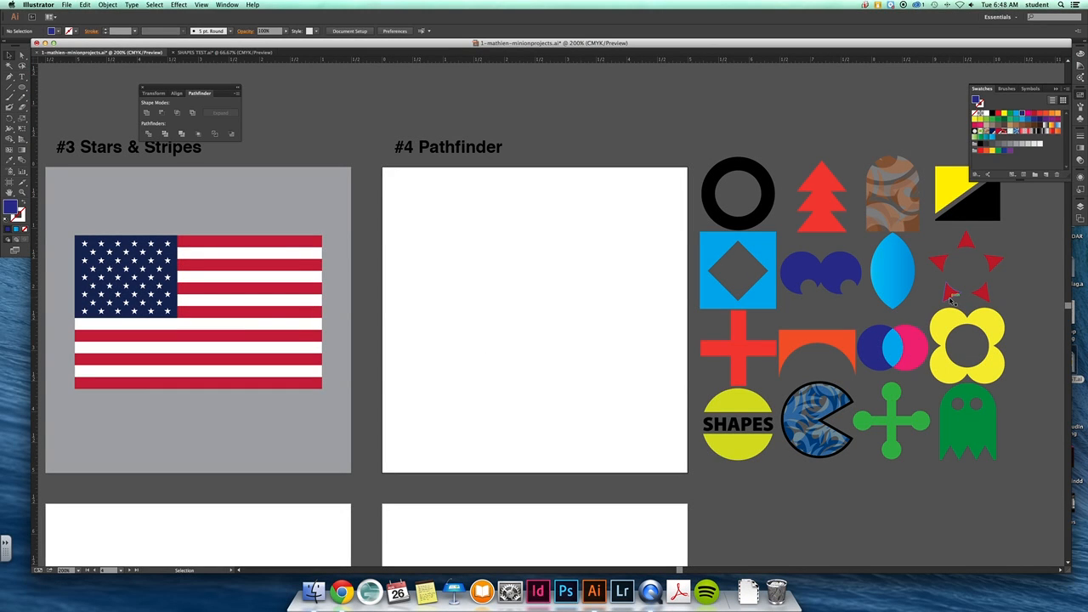
pyautogui.moveTo(860, 219)
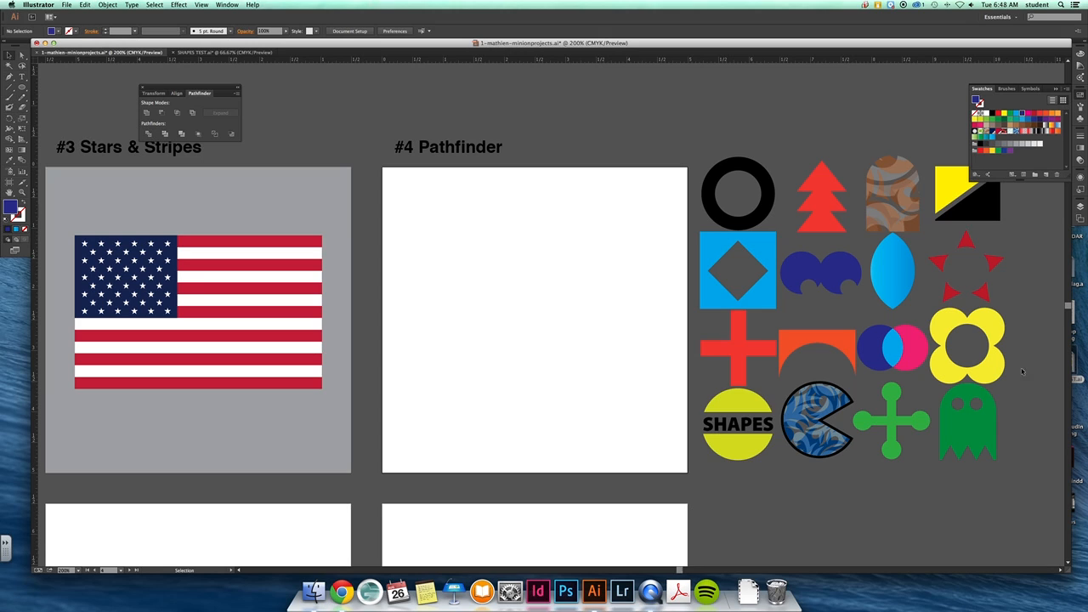
pyautogui.moveTo(673, 183)
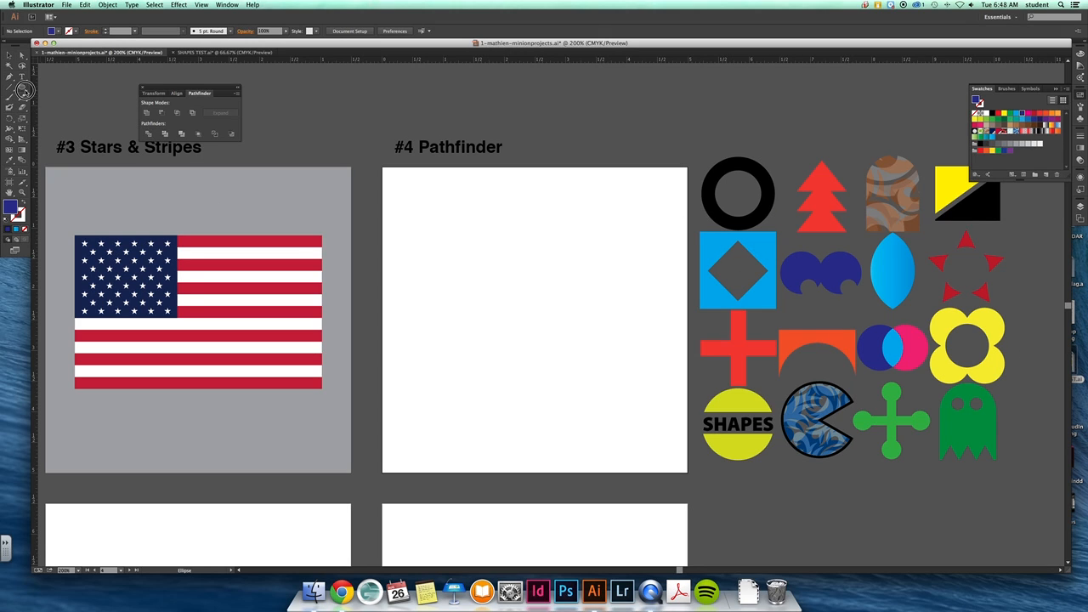
# Draw a circle, Option-drag an overlapping copy to the right, and fill it red.
pyautogui.click(15, 92)
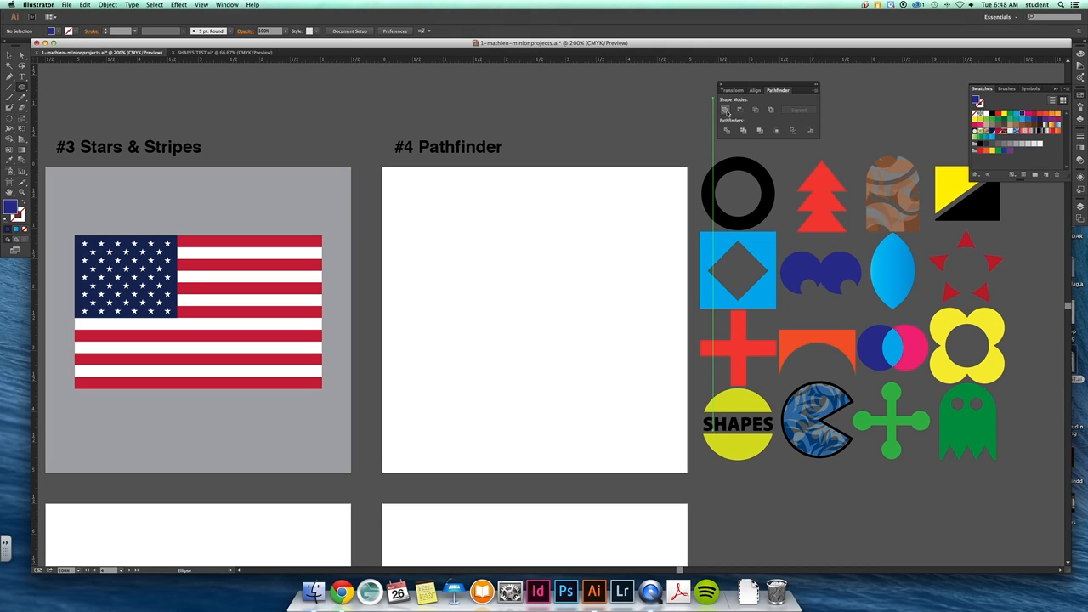
pyautogui.moveTo(739, 108)
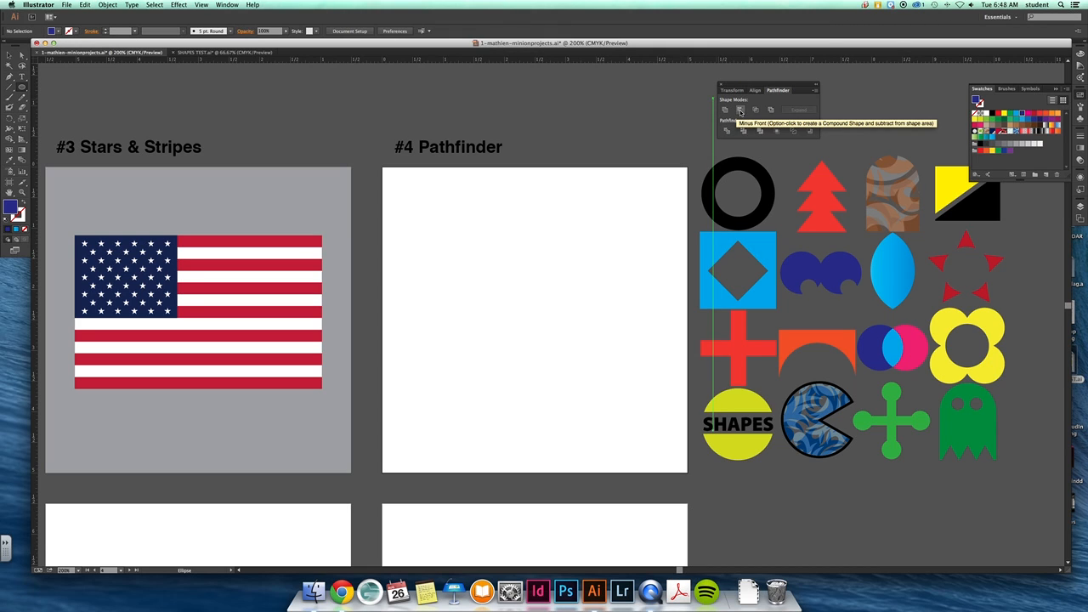
pyautogui.moveTo(770, 108)
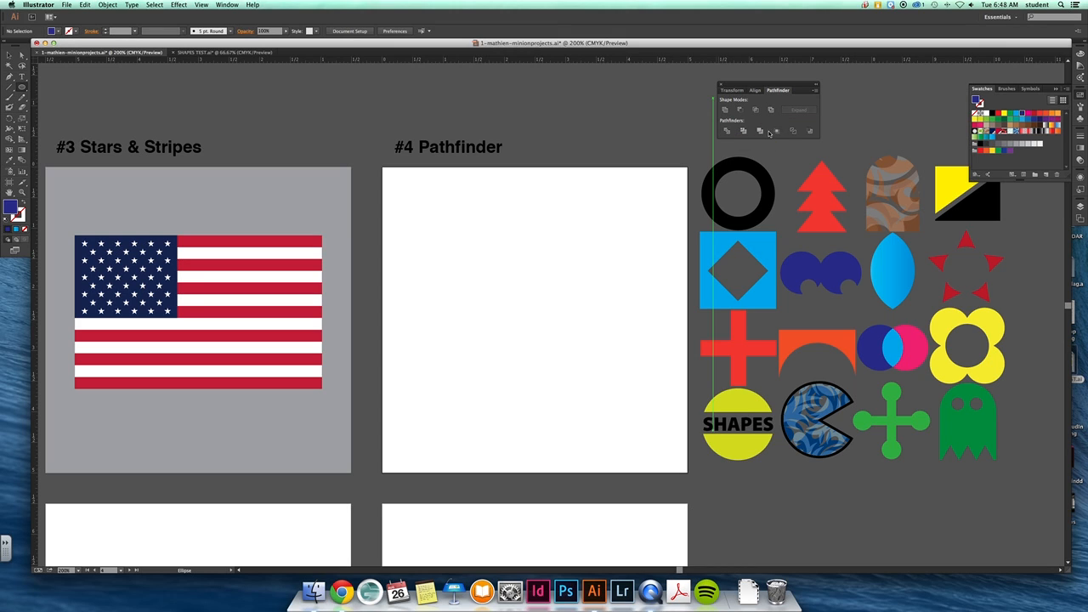
pyautogui.moveTo(743, 131)
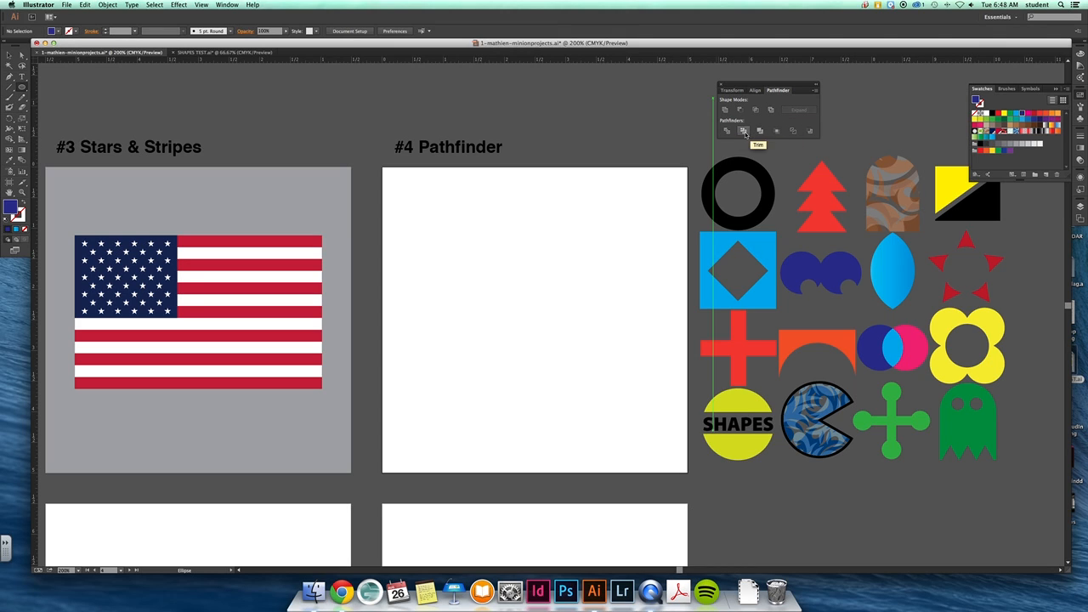
pyautogui.moveTo(726, 131)
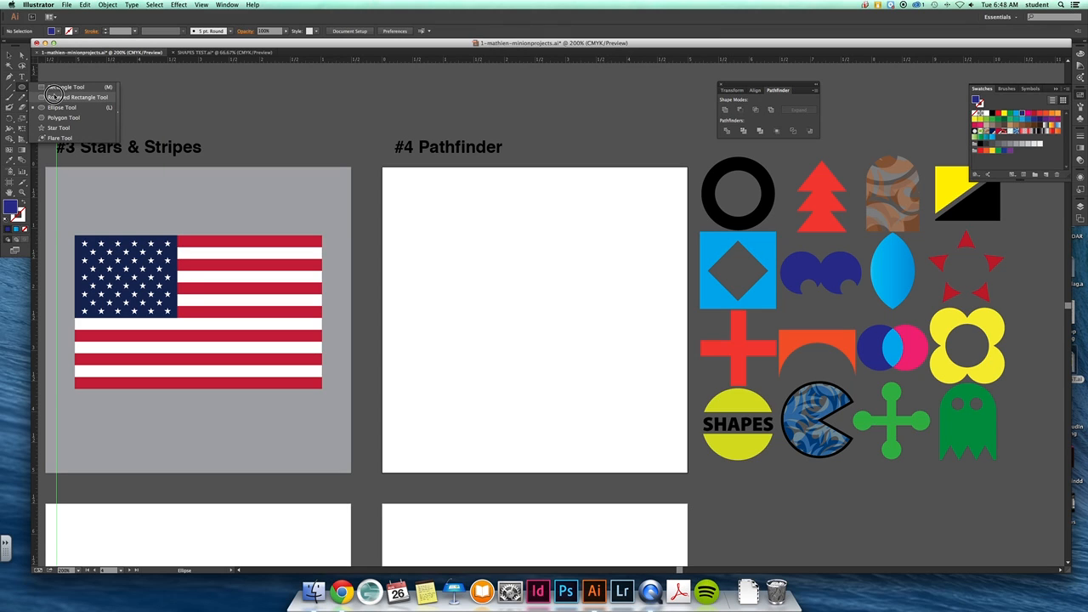
pyautogui.moveTo(52, 107)
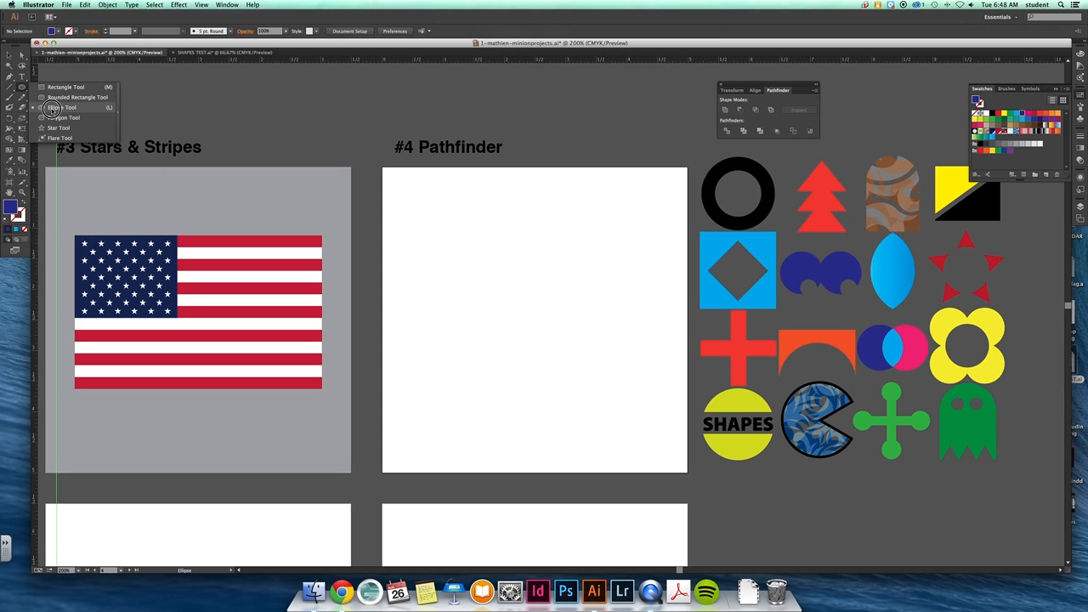
pyautogui.moveTo(54, 87)
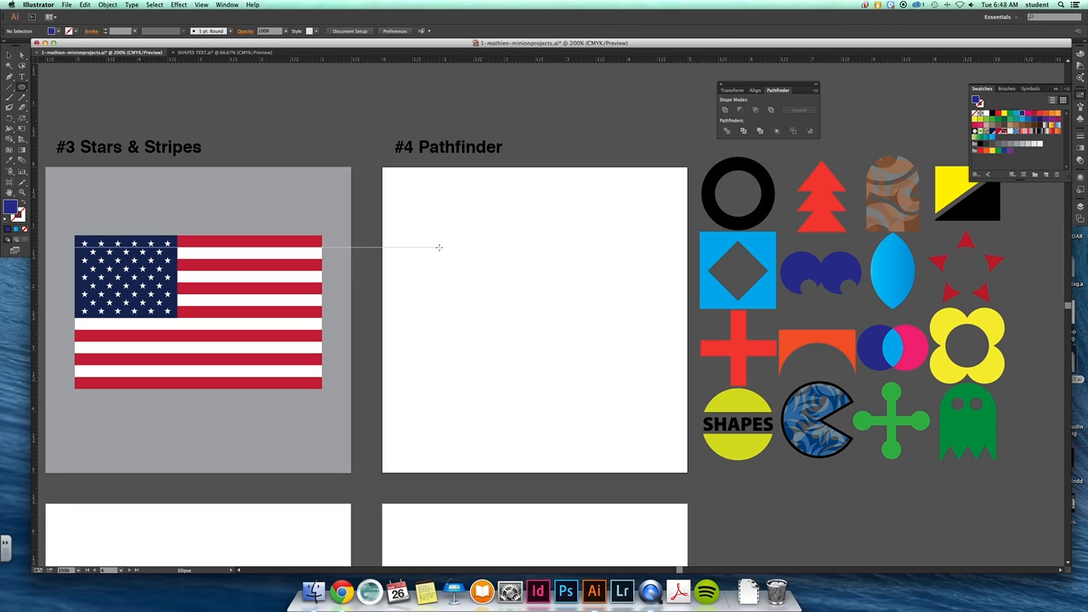
pyautogui.moveTo(439, 248); pyautogui.dragTo(534, 344)
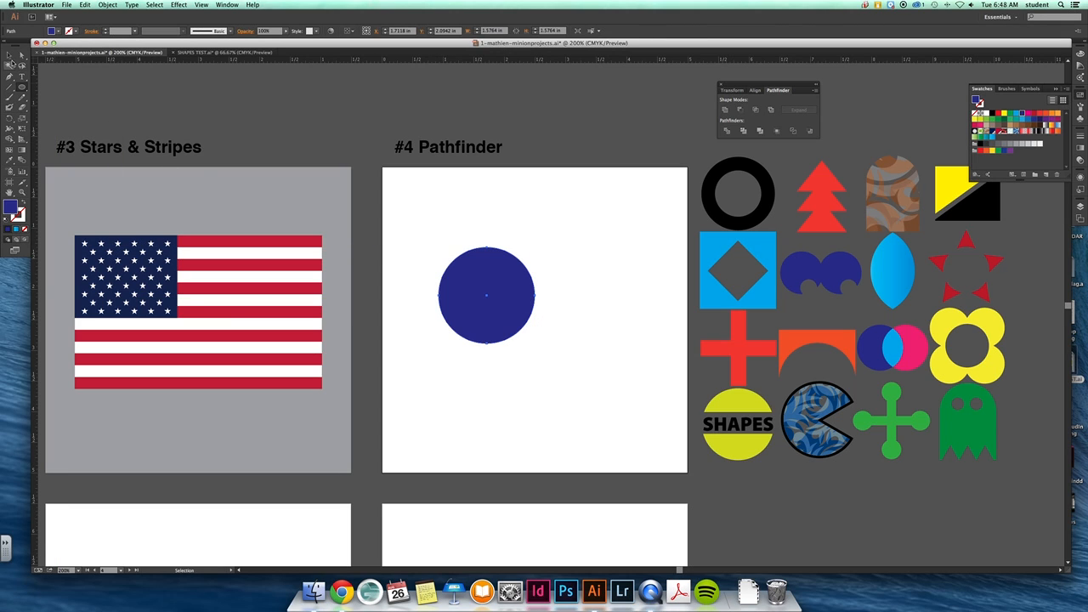
pyautogui.moveTo(486, 295); pyautogui.dragTo(557, 303)
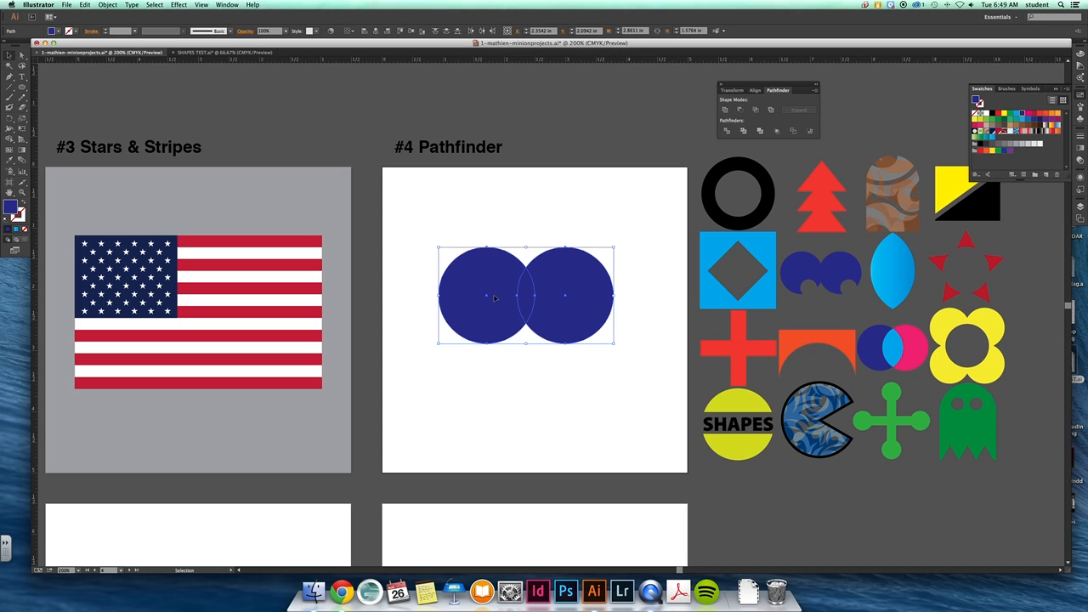
pyautogui.click(564, 295)
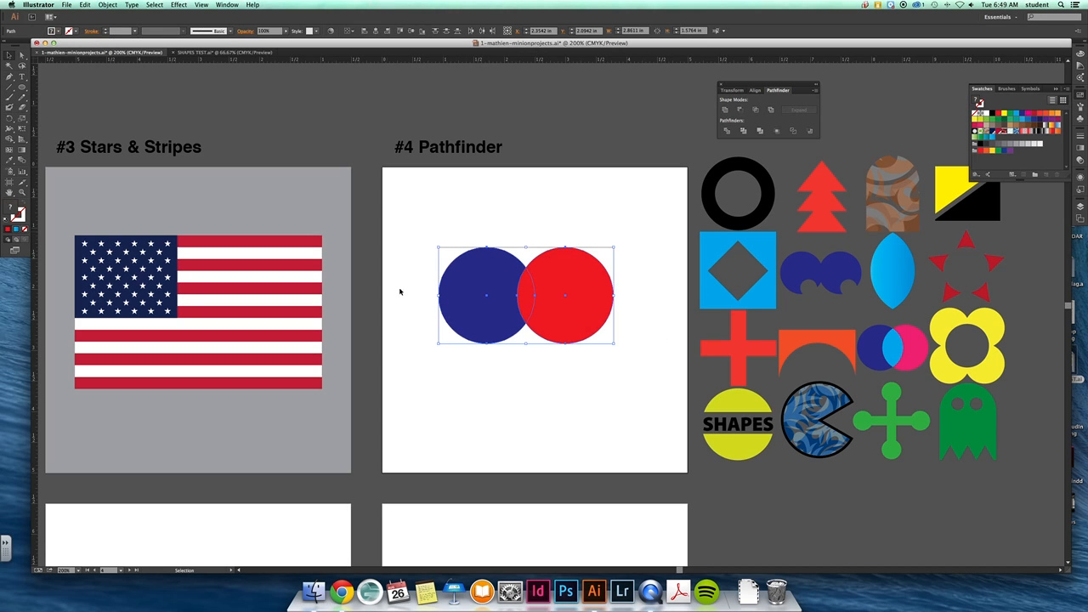
pyautogui.moveTo(724, 109)
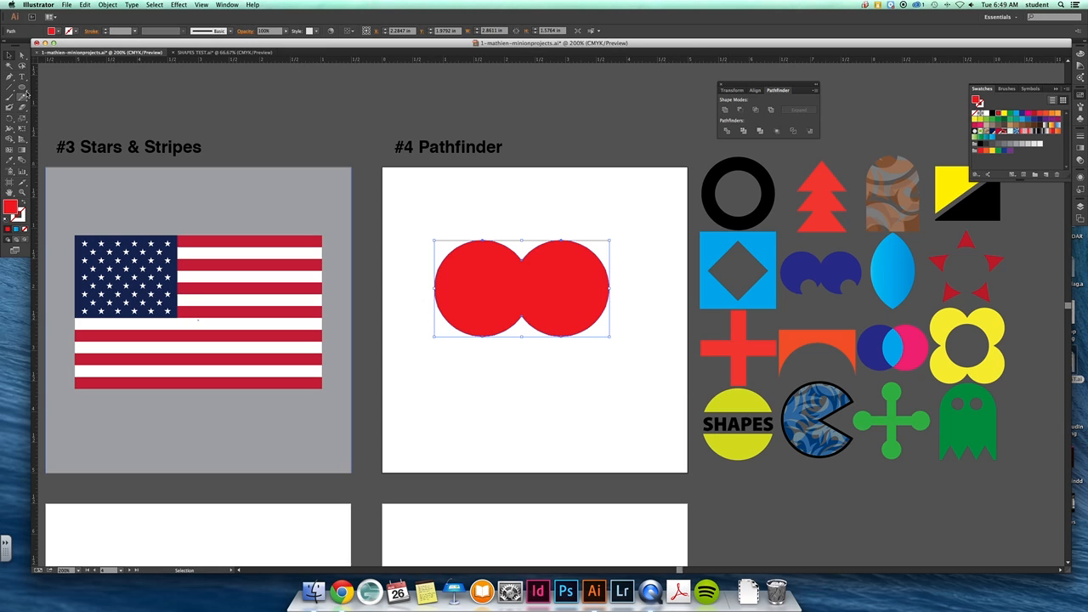
# Unite the two red circles into one shape with Pathfinder.
pyautogui.click(20, 92)
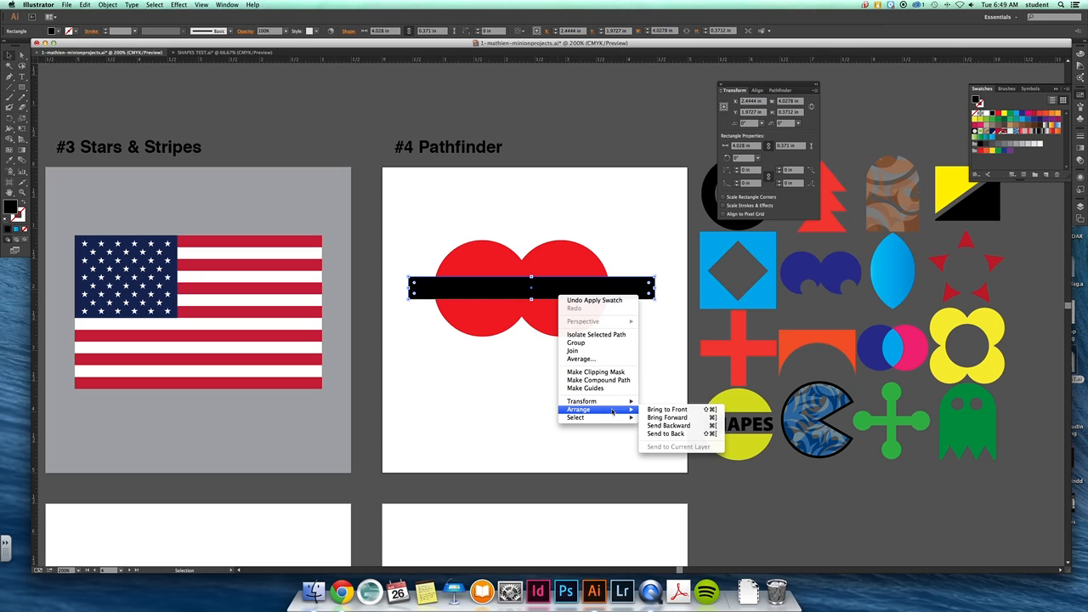
pyautogui.moveTo(666, 408)
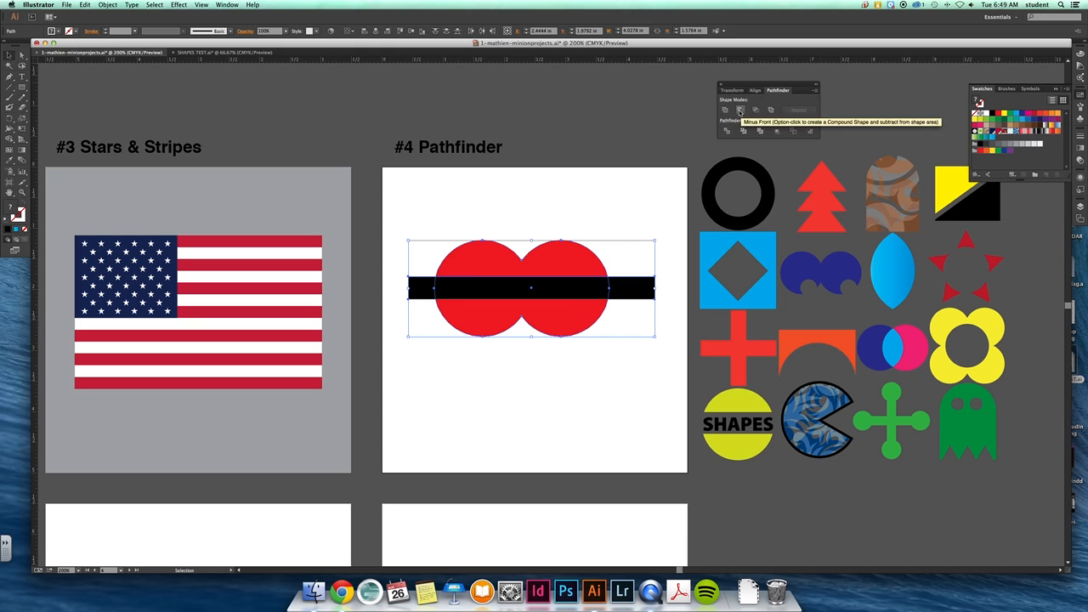
pyautogui.moveTo(455, 291)
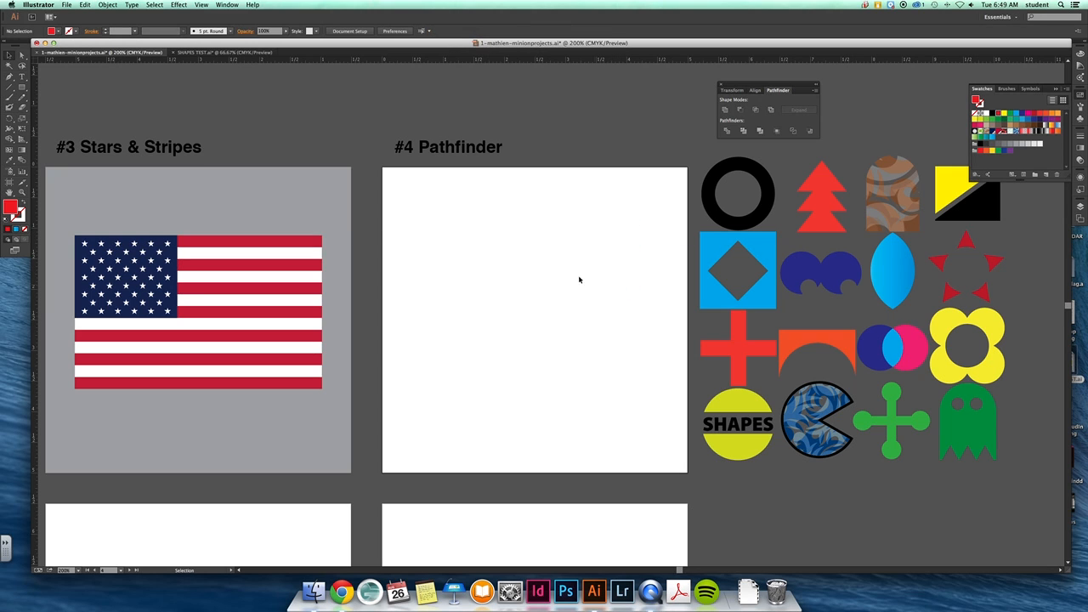
# Shift-drag a red square on the #4 Pathfinder artboard with the Rectangle tool.
pyautogui.moveTo(407, 194); pyautogui.dragTo(737, 194)
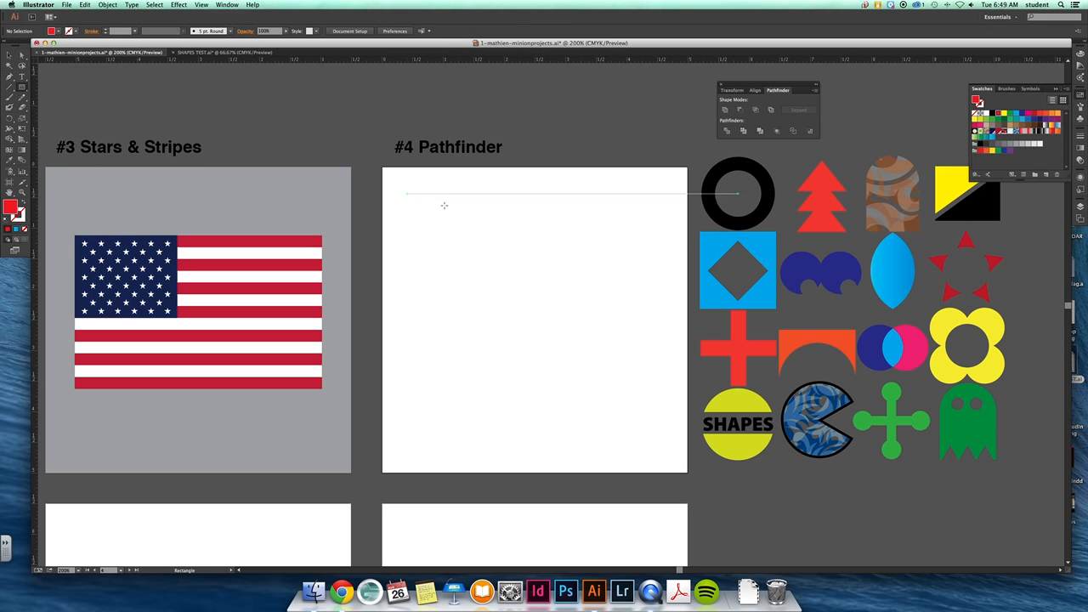
pyautogui.moveTo(469, 232); pyautogui.dragTo(585, 335)
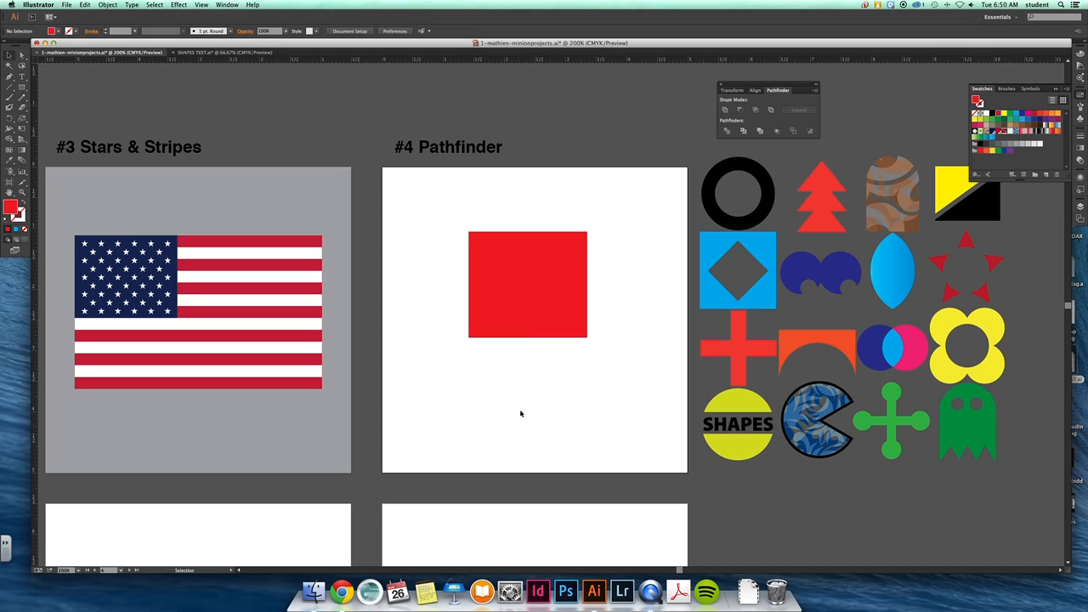
pyautogui.click(20, 64)
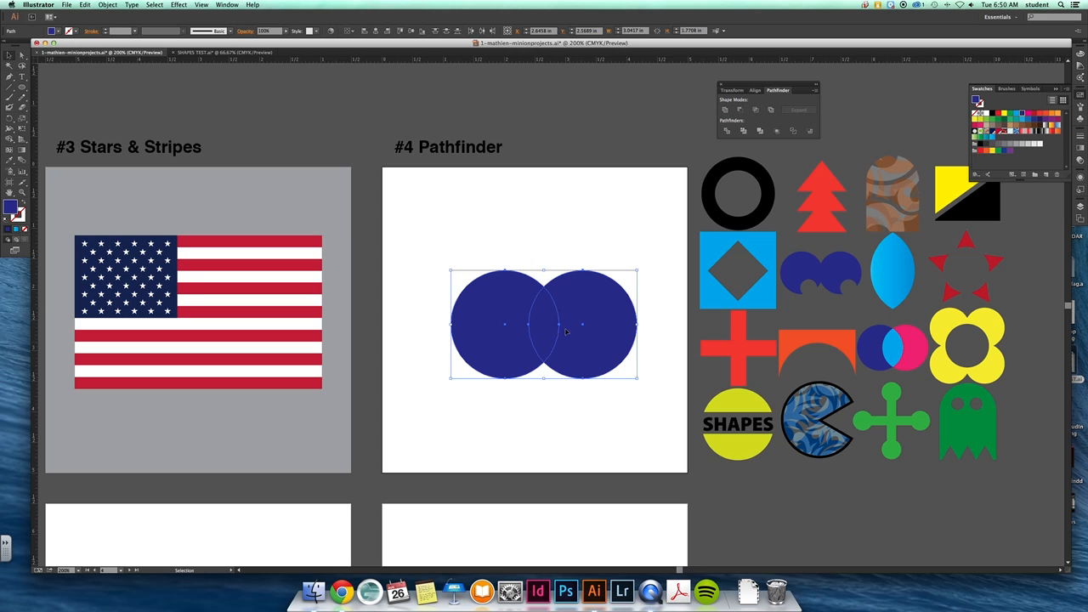
pyautogui.moveTo(617, 350)
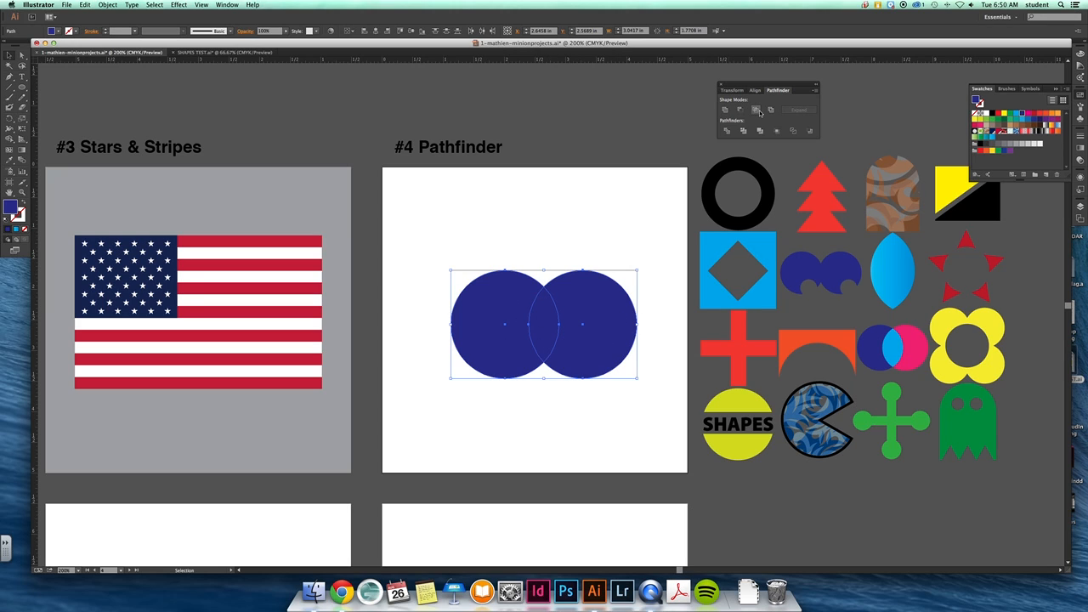
# Apply Intersect to keep only the overlap of the two blue circles.
pyautogui.click(739, 109)
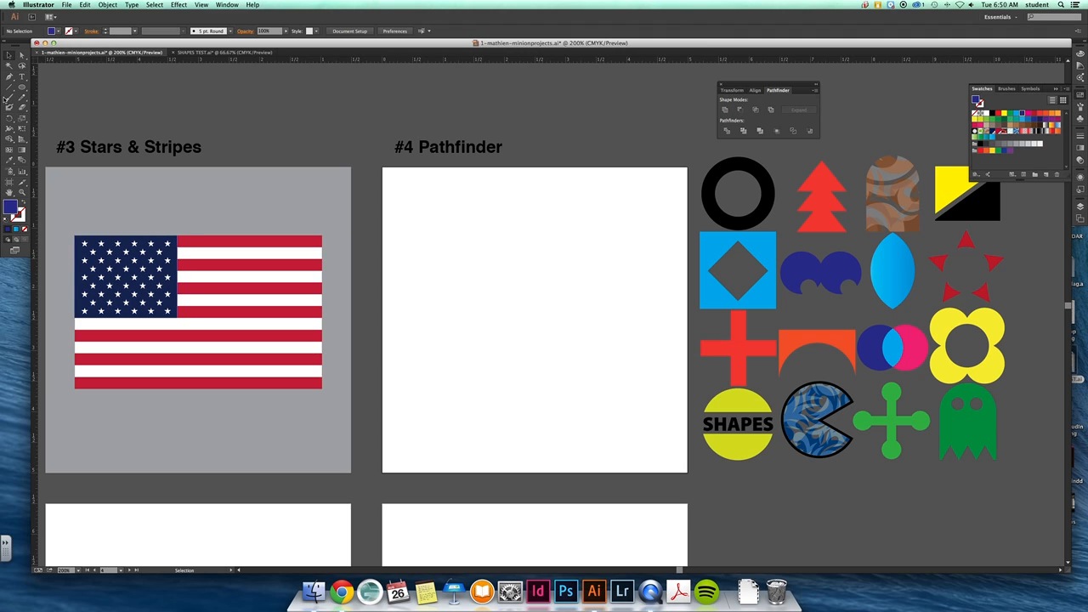
# Draw a rectangle and try green, gold-gradient and snakeskin-pattern fills from swatch libraries.
pyautogui.moveTo(450, 234); pyautogui.dragTo(558, 374)
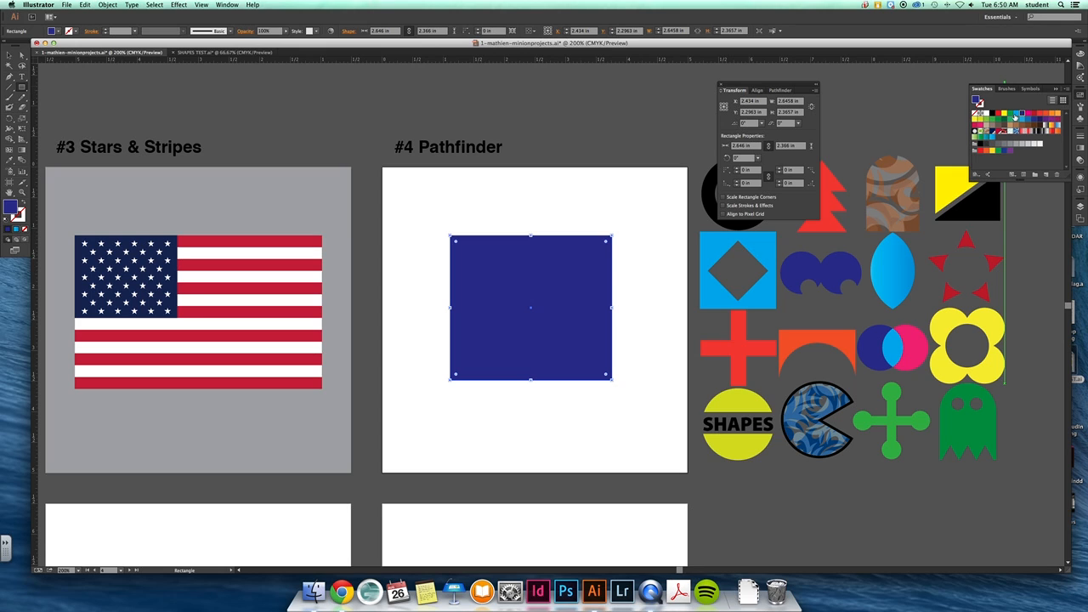
pyautogui.click(1002, 133)
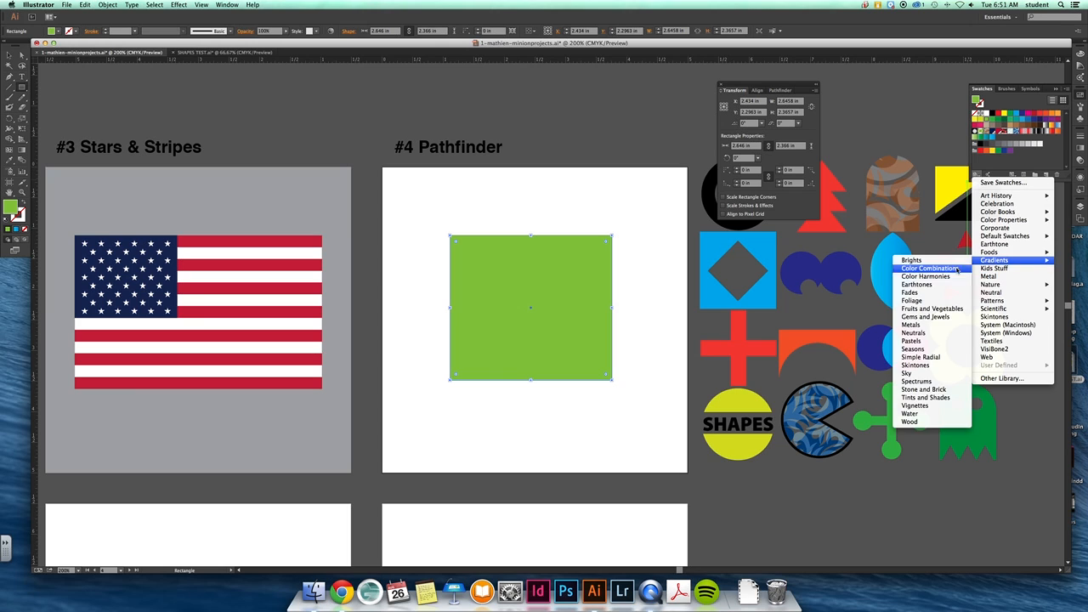
pyautogui.click(924, 316)
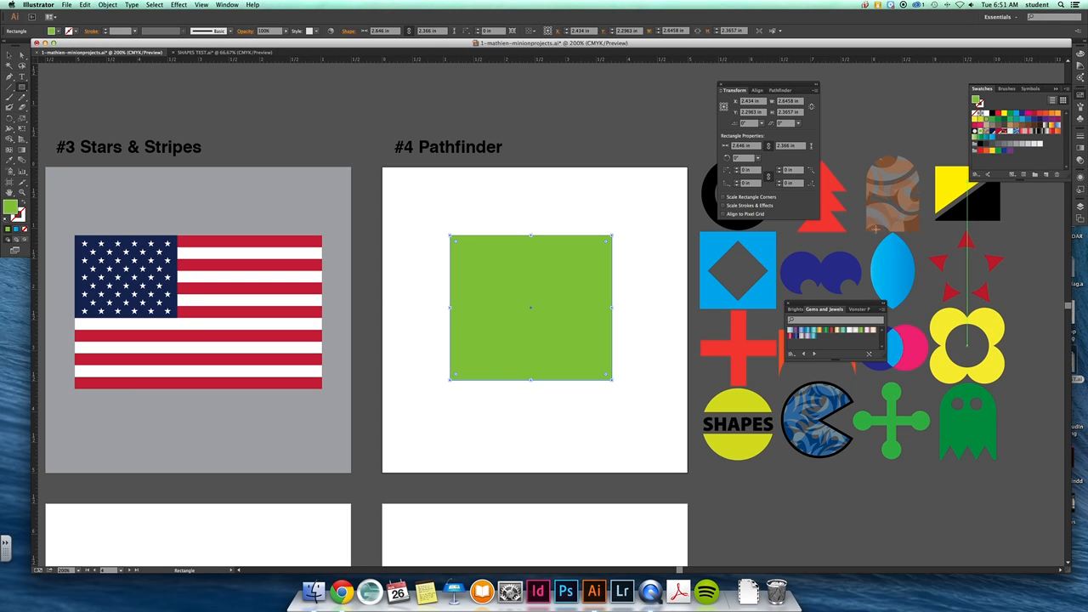
pyautogui.click(813, 330)
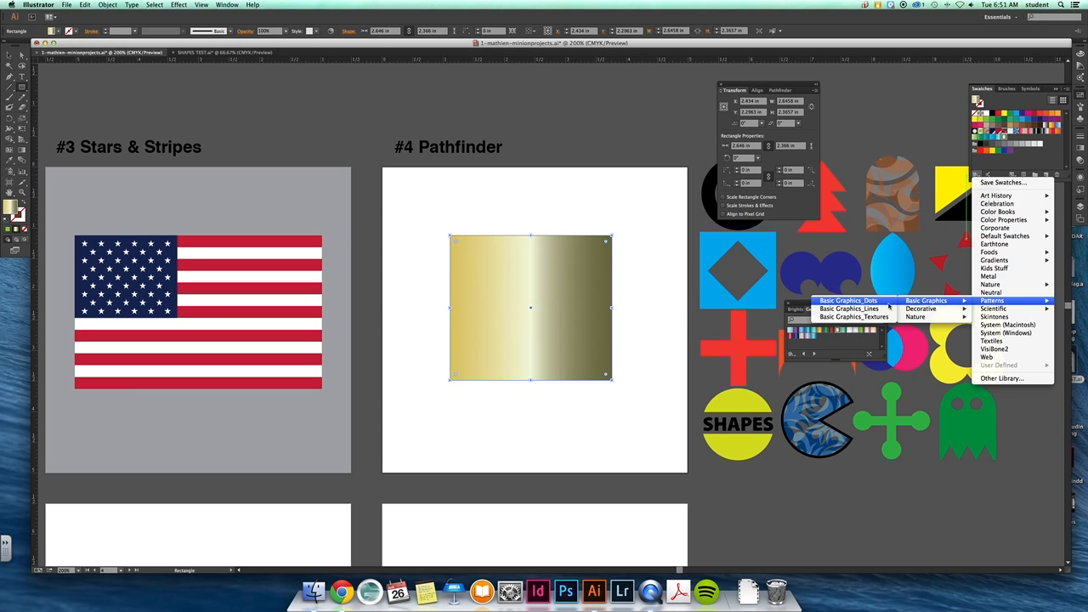
pyautogui.moveTo(916, 316)
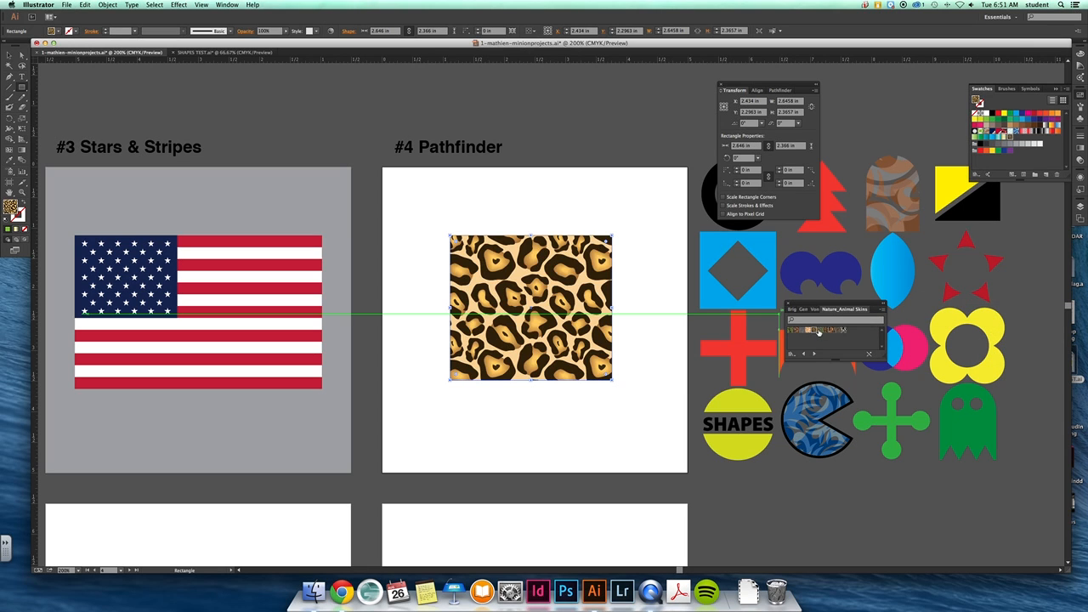
pyautogui.click(817, 330)
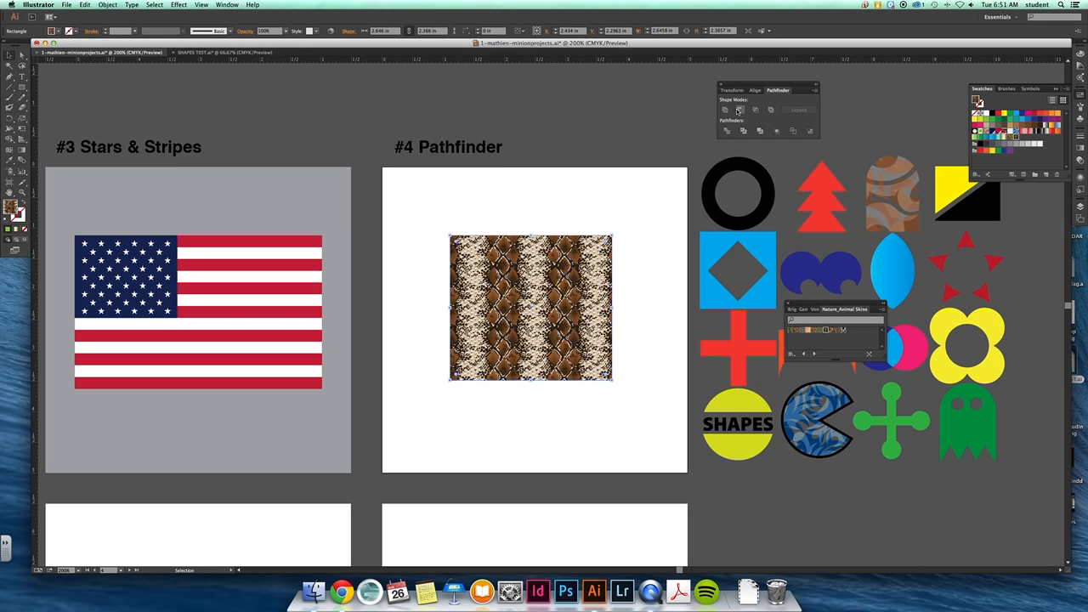
pyautogui.moveTo(726, 109)
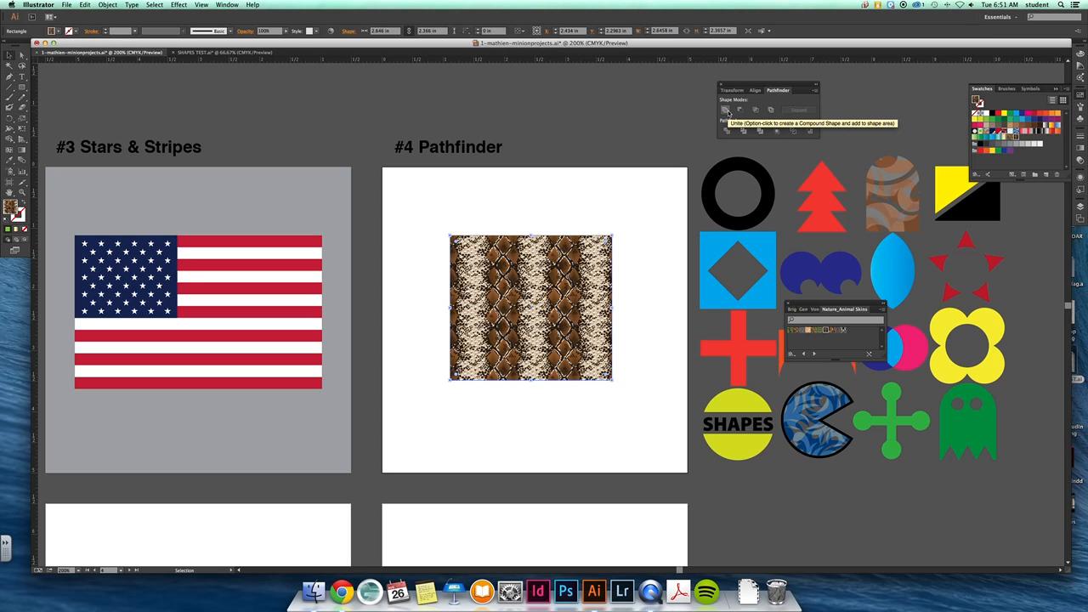
pyautogui.moveTo(972, 343)
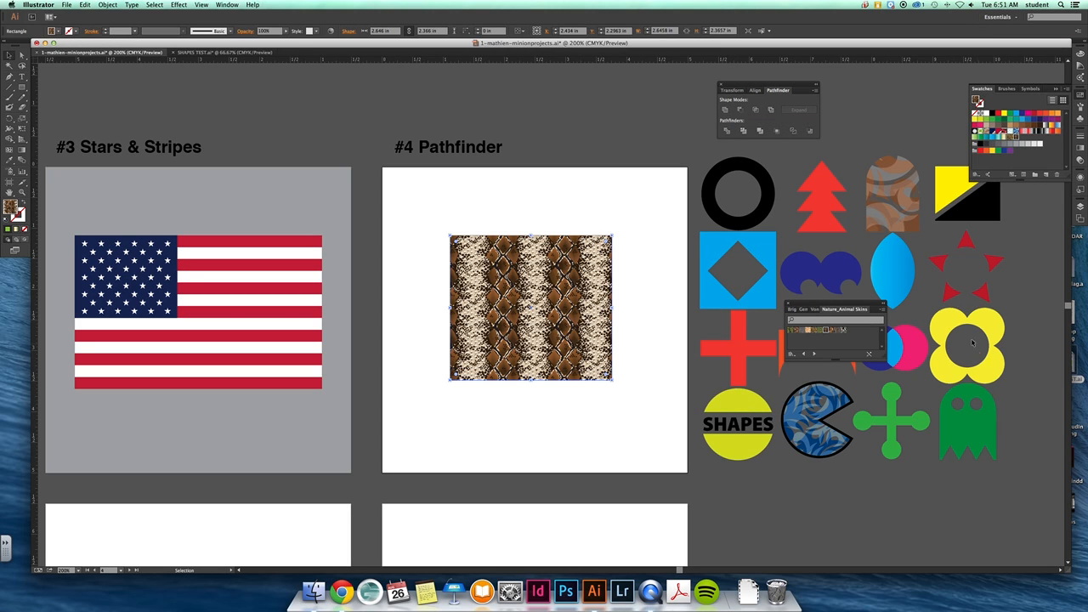